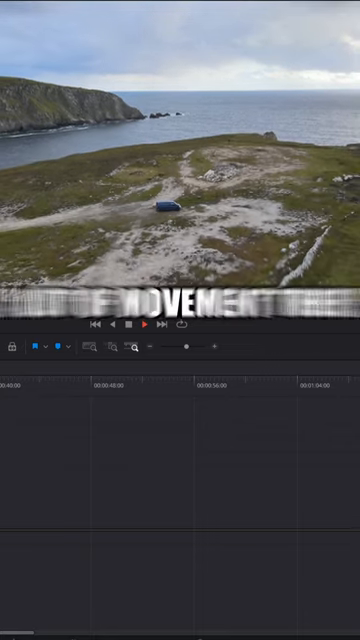
{"action": "left_click", "coordinate": [146, 324]}
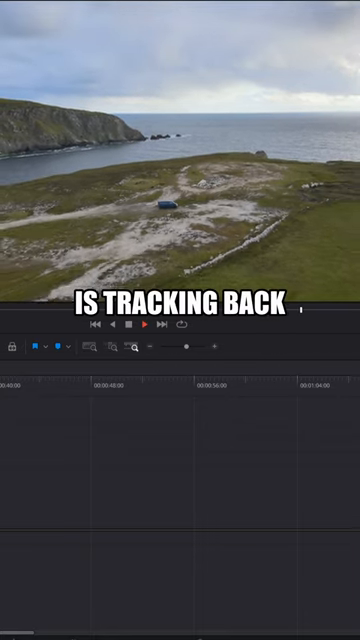